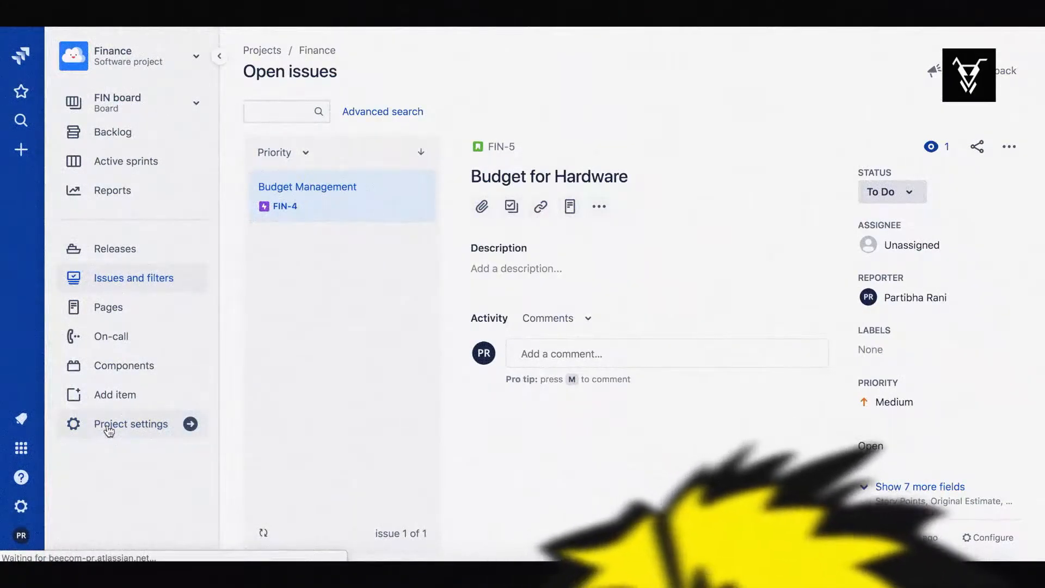
Open the Finance project's workflow as a draft in diagram view and select the Create transition.
{"action": "left_click", "coordinate": [131, 424]}
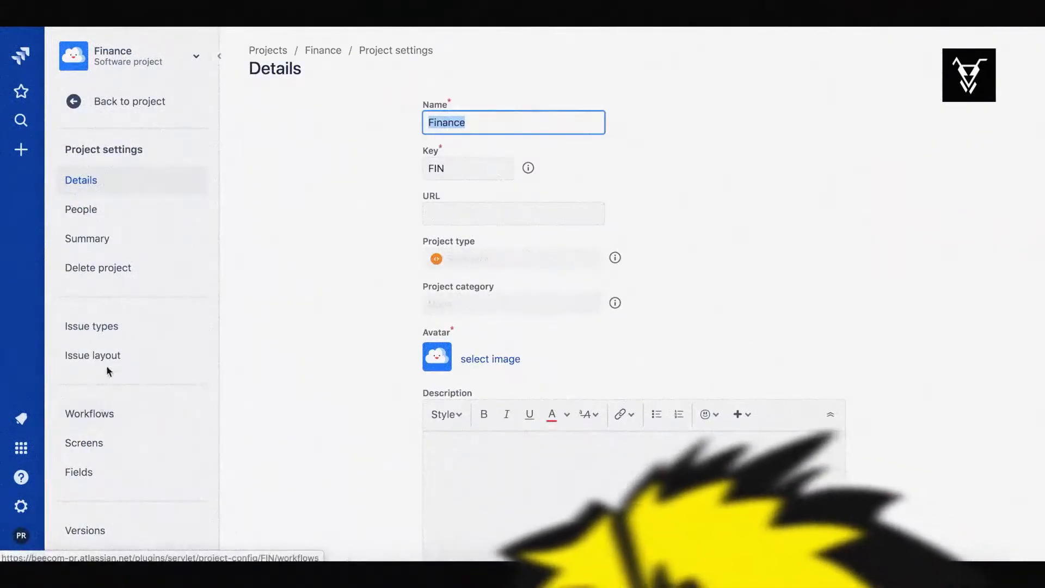
{"action": "left_click", "coordinate": [88, 413]}
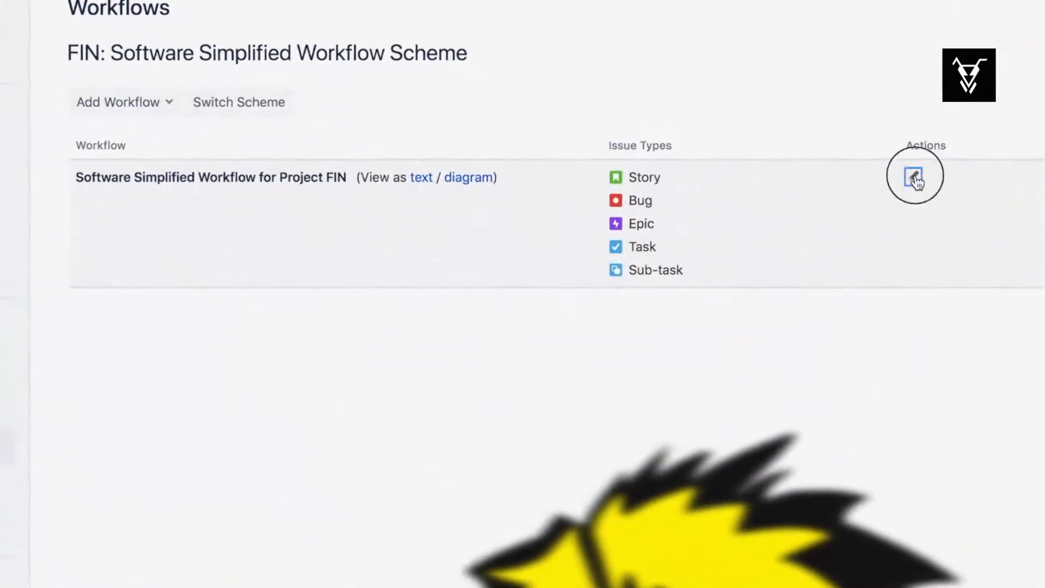
{"action": "left_click", "coordinate": [915, 176]}
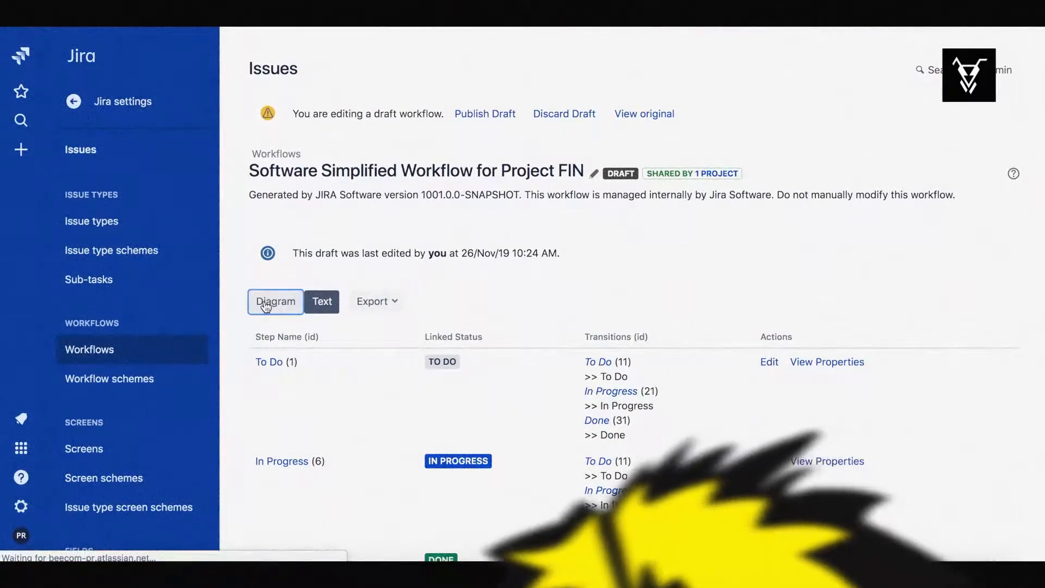
{"action": "left_click", "coordinate": [275, 302]}
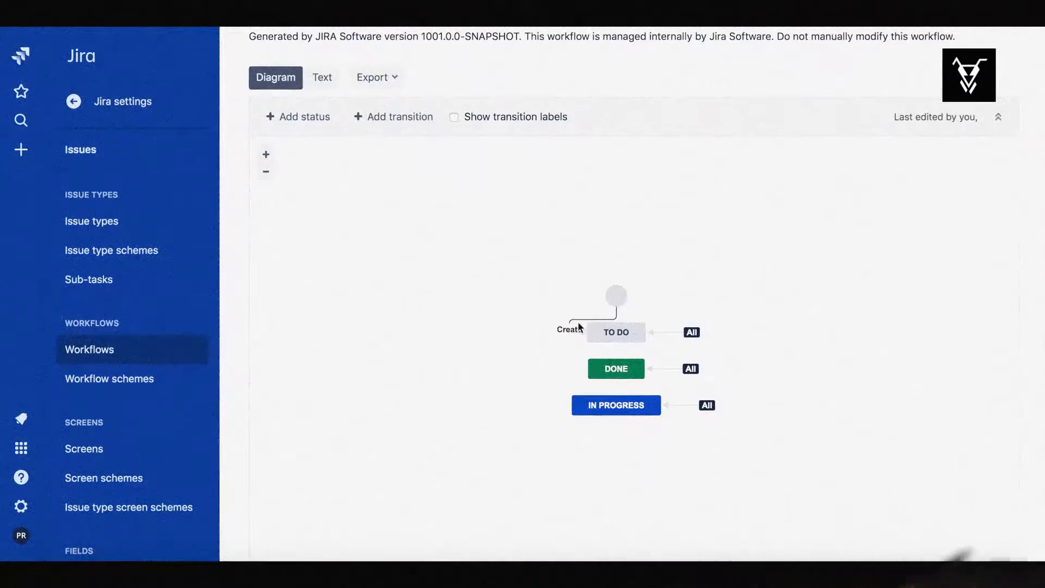
{"action": "left_click", "coordinate": [570, 329]}
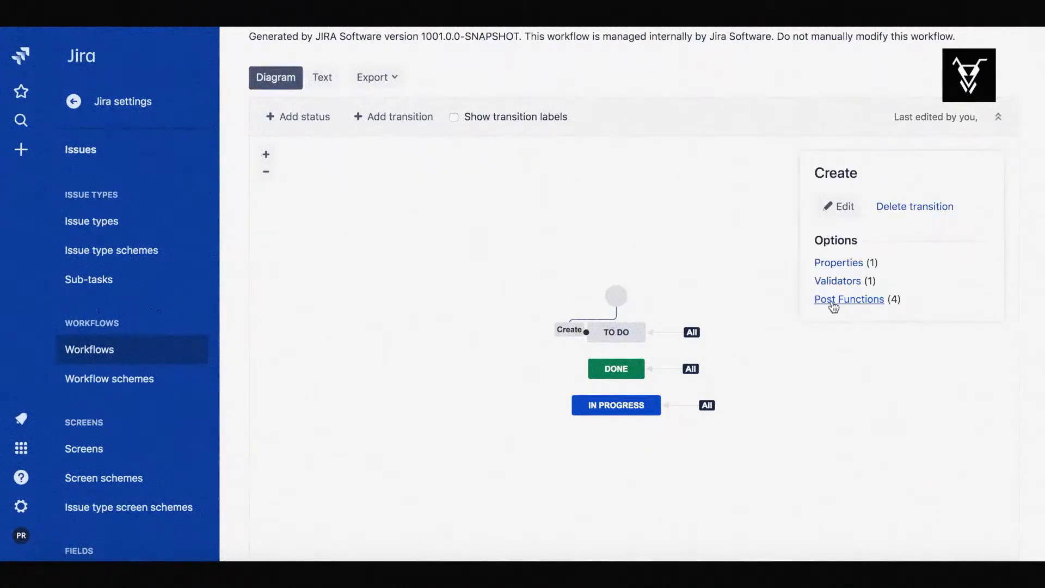
Add an Update Any Issue Field (JSU) post function to the Create transition.
{"action": "left_click", "coordinate": [849, 299]}
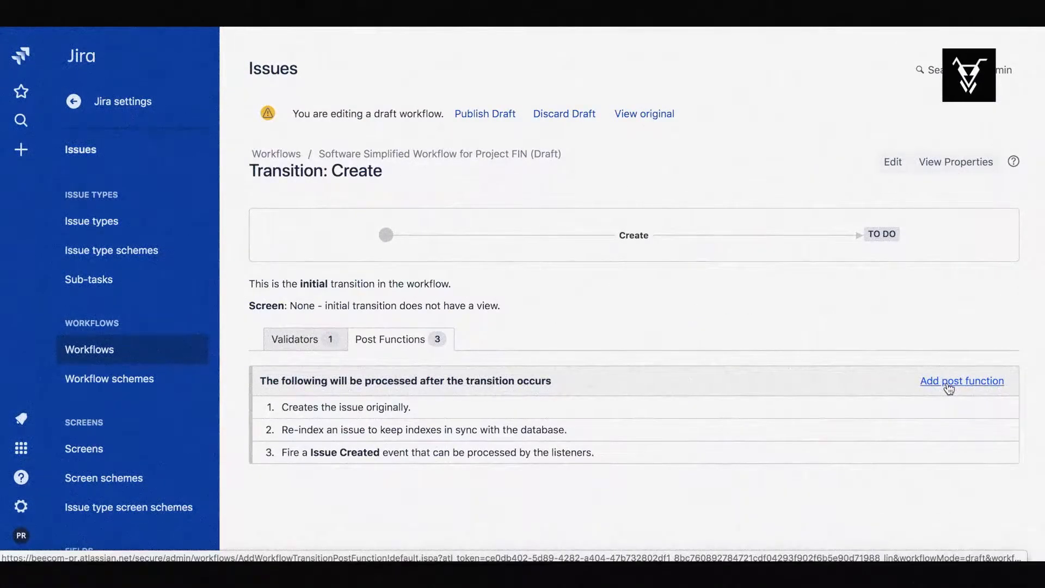
{"action": "left_click", "coordinate": [961, 381]}
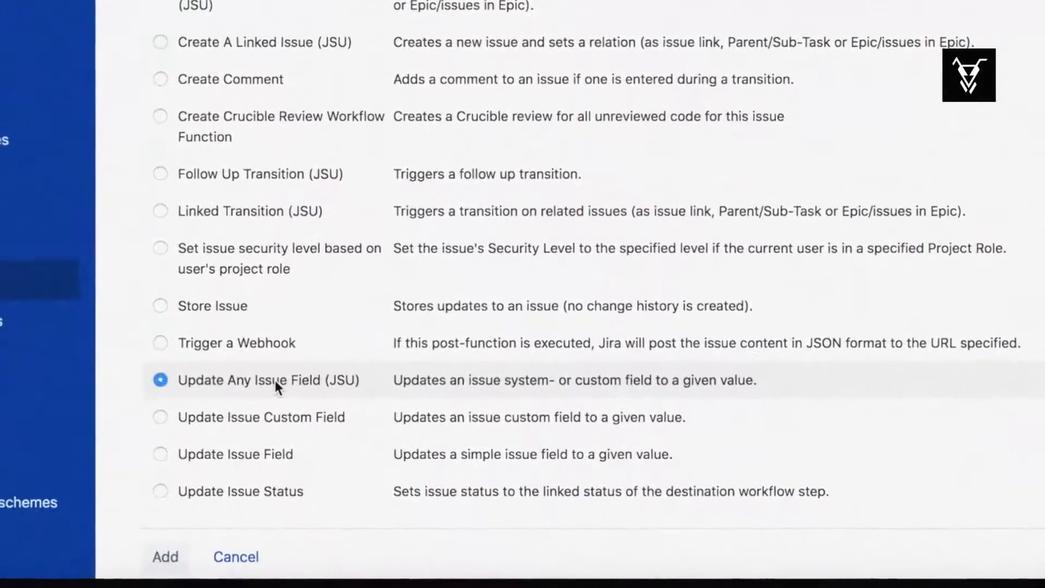
{"action": "left_click", "coordinate": [164, 556]}
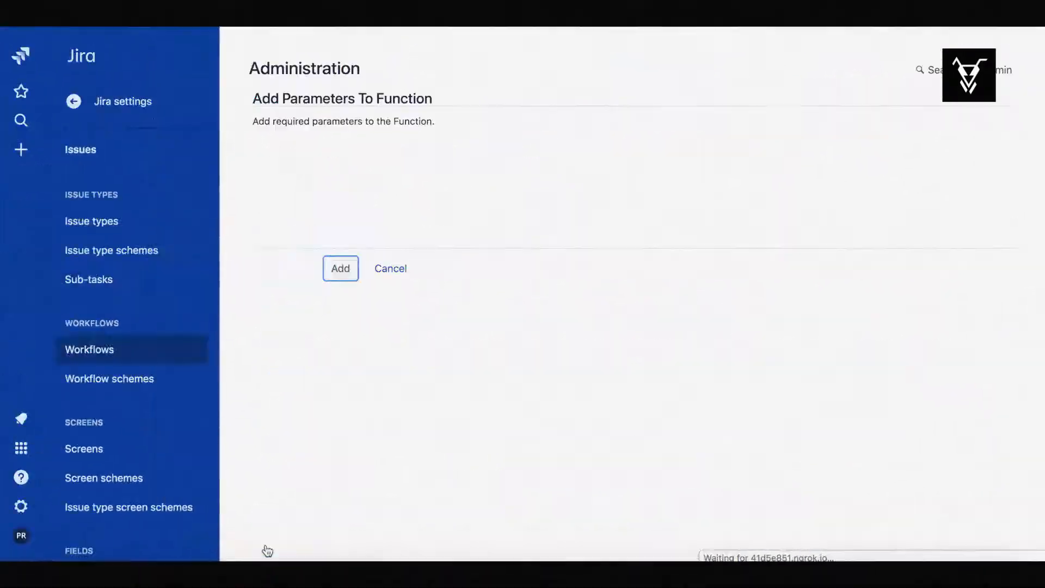
Add a field-value precondition requiring Issue Type to equal Story.
{"action": "left_click", "coordinate": [339, 268]}
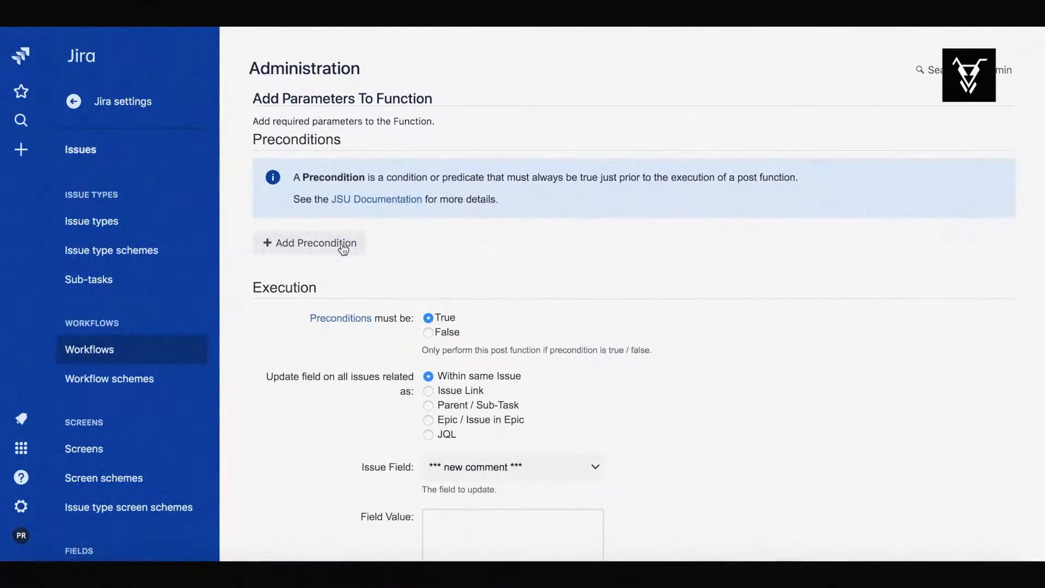
{"action": "left_click", "coordinate": [309, 243]}
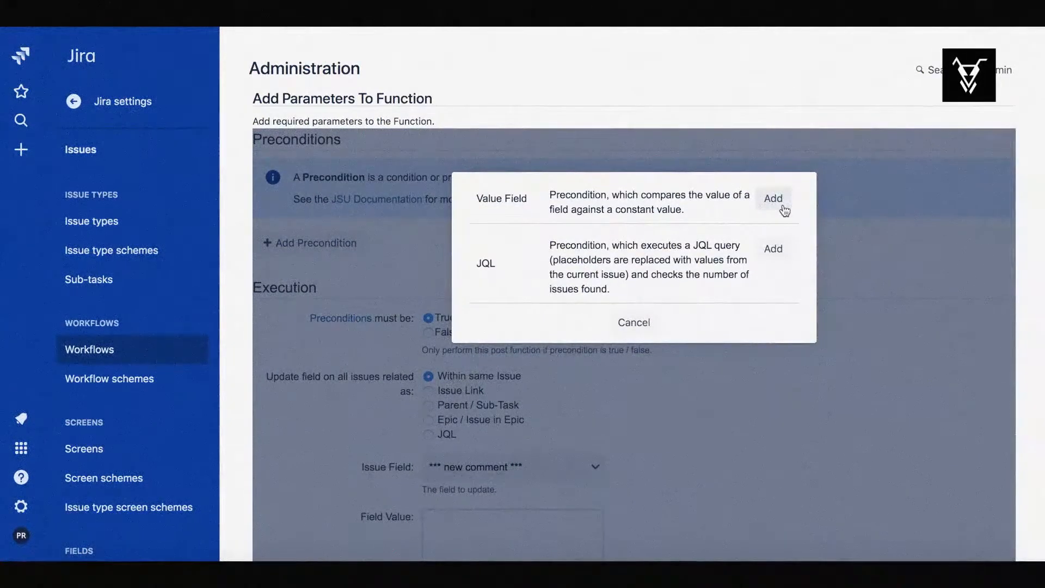
{"action": "left_click", "coordinate": [772, 199]}
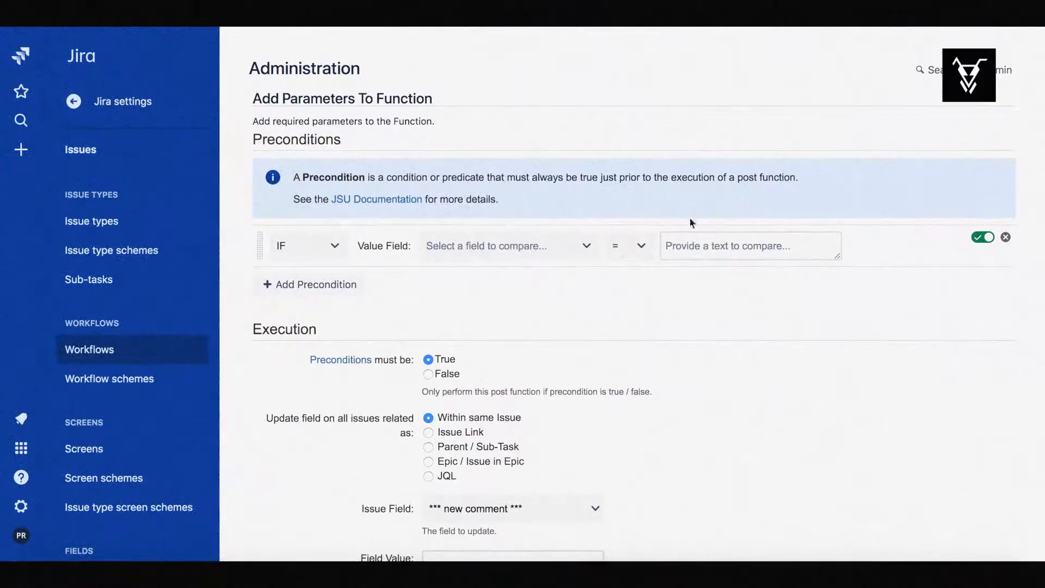
{"action": "left_click", "coordinate": [508, 246]}
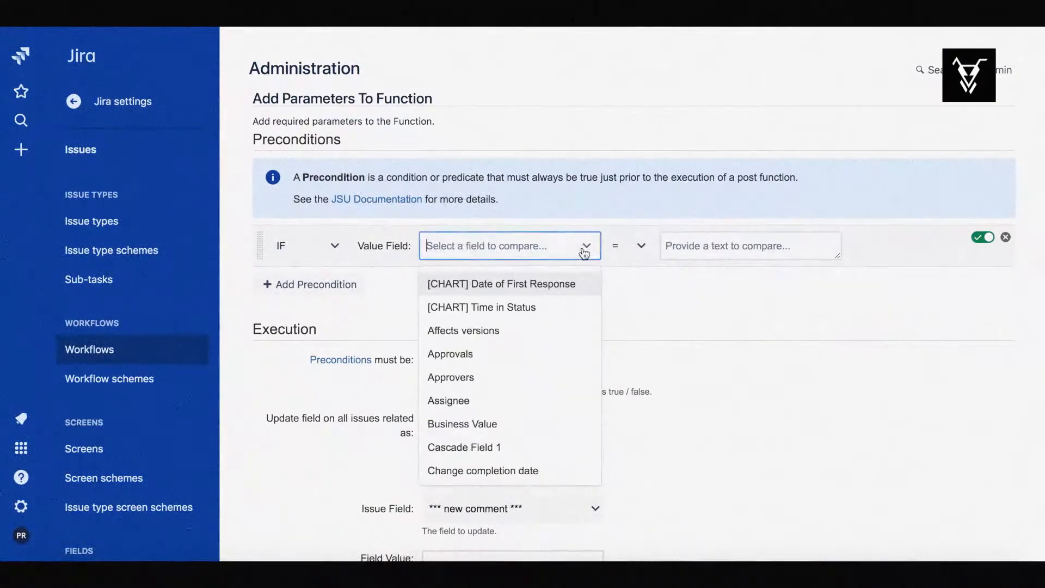
{"action": "type", "text": "issu"}
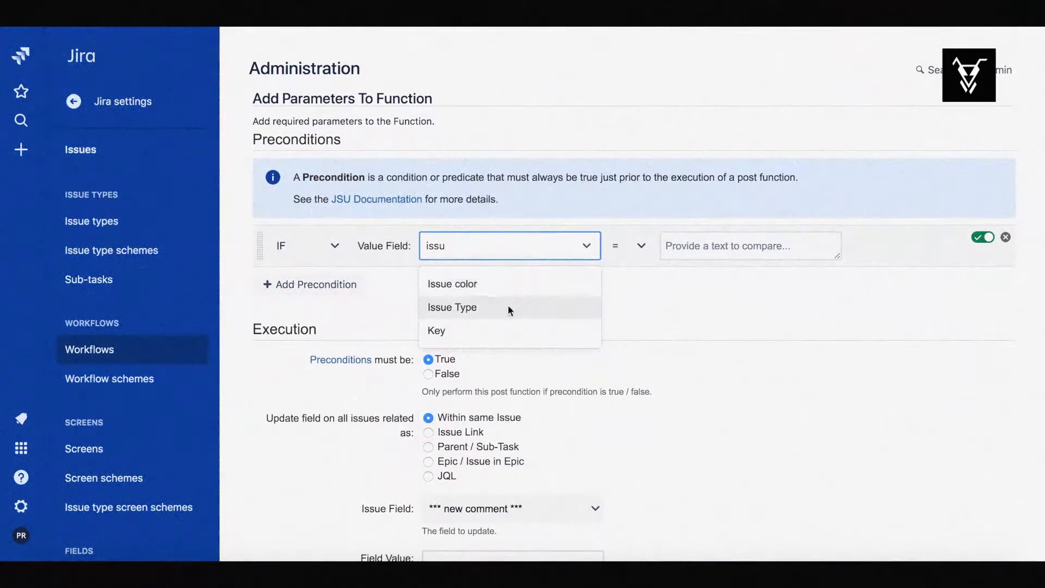
{"action": "left_click", "coordinate": [452, 307]}
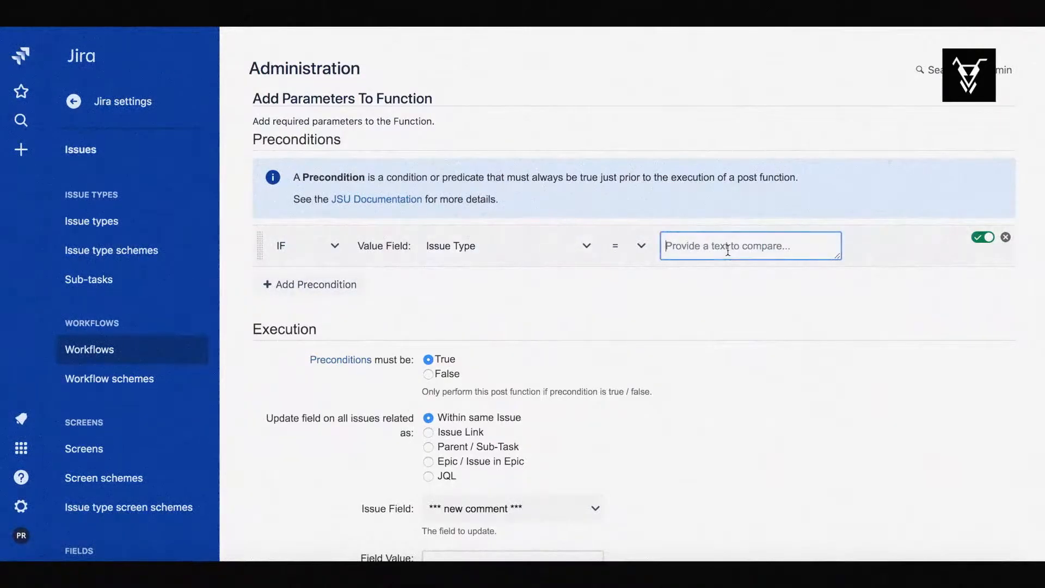
{"action": "type", "text": "Sto"}
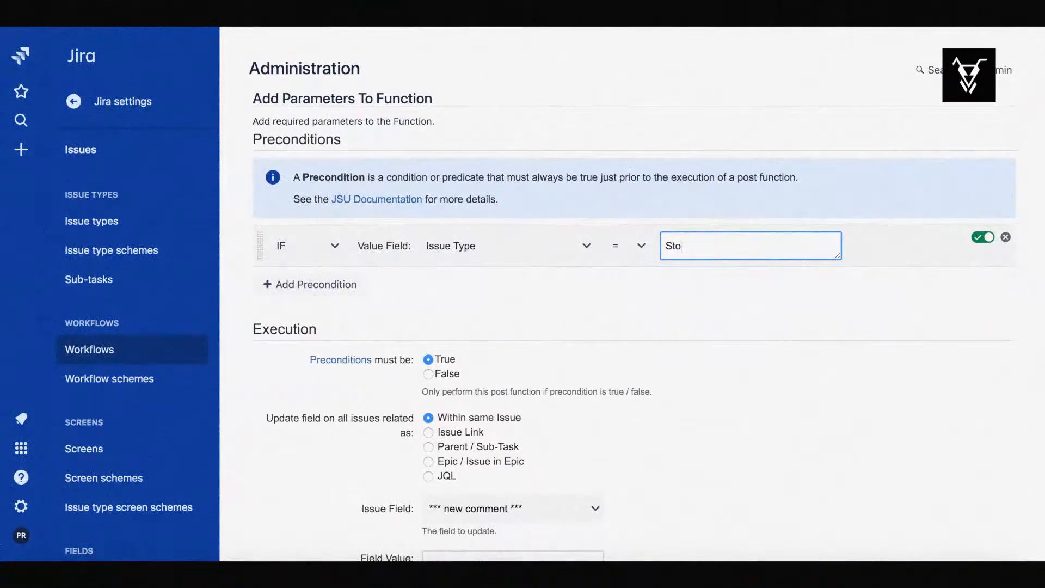
{"action": "type", "text": "ry"}
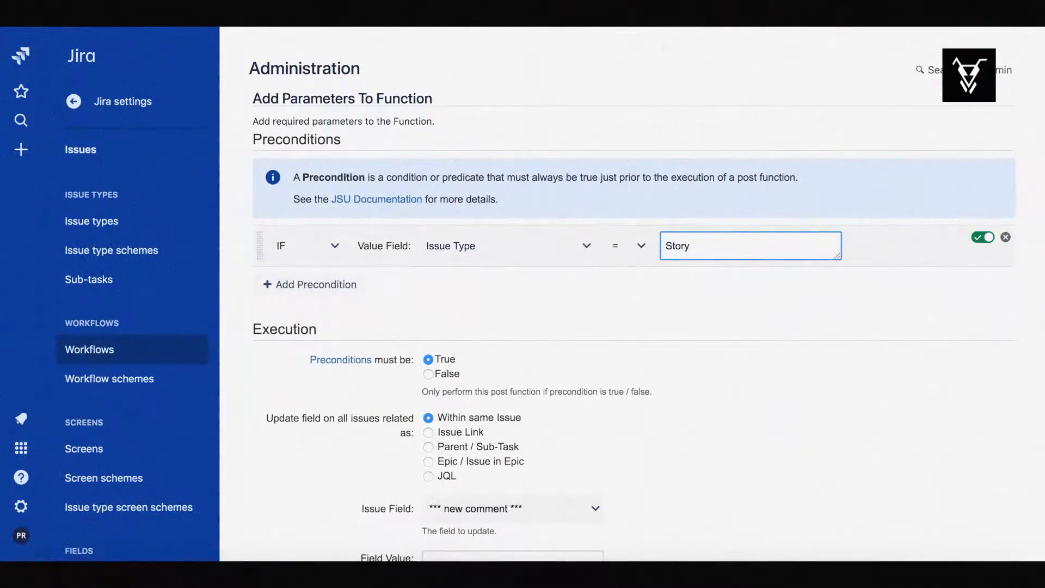
{"action": "left_click", "coordinate": [309, 285]}
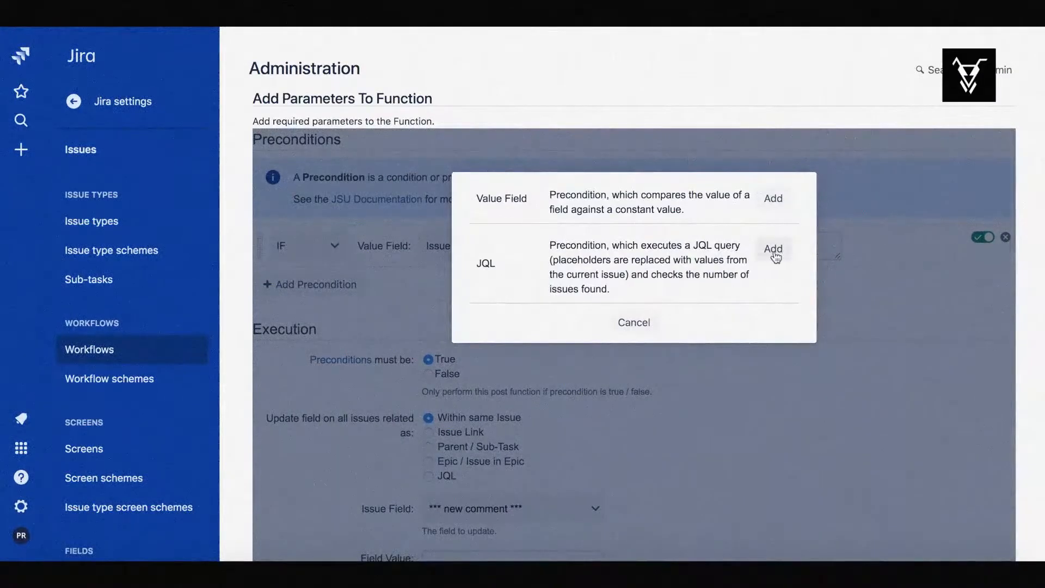
Add a JQL precondition 'key={issue.key} AND summary ~ budget' that must find issues.
{"action": "left_click", "coordinate": [772, 250]}
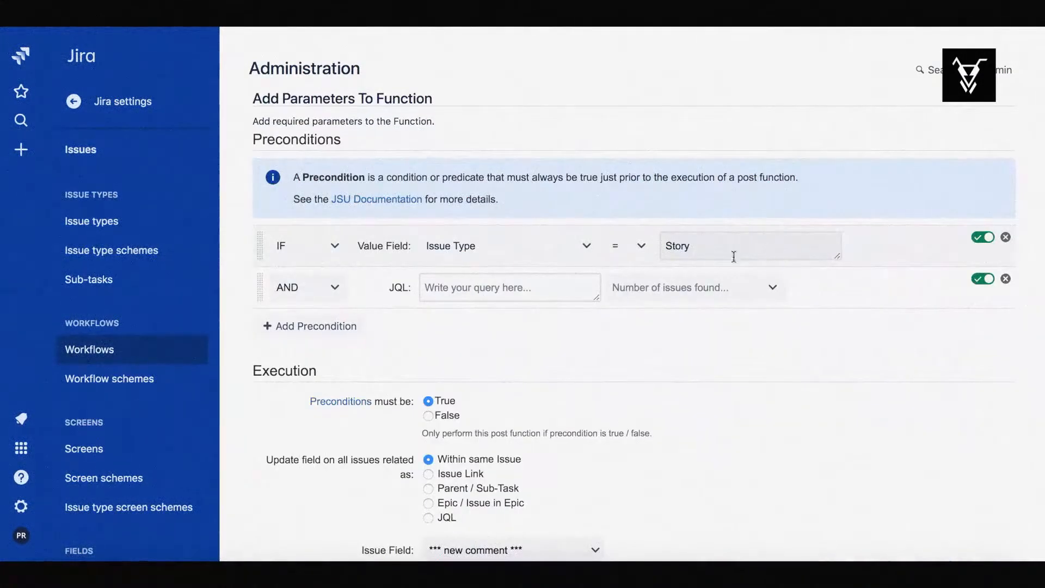
{"action": "type", "text": "key"}
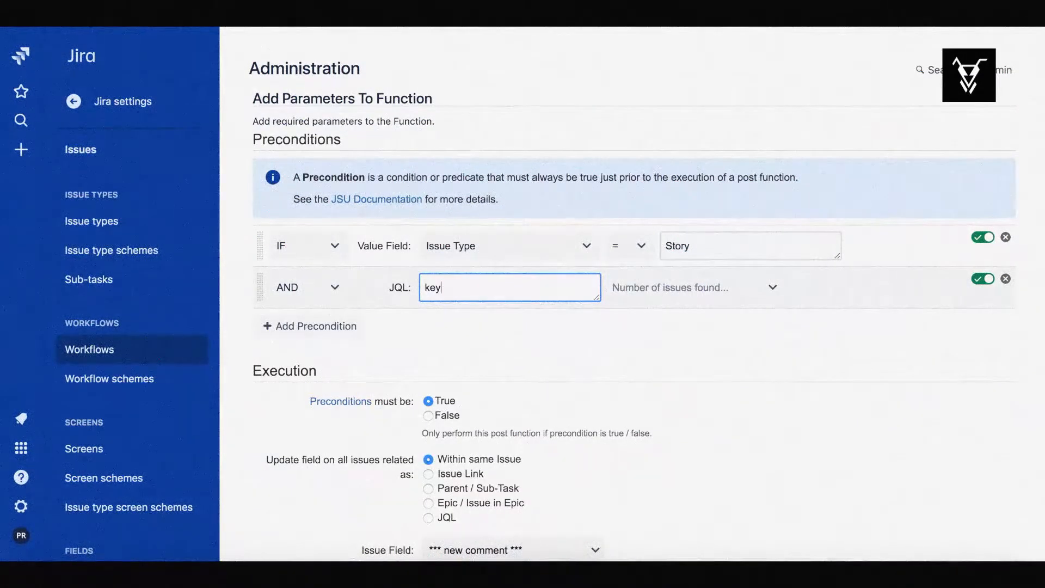
{"action": "type", "text": "={i"}
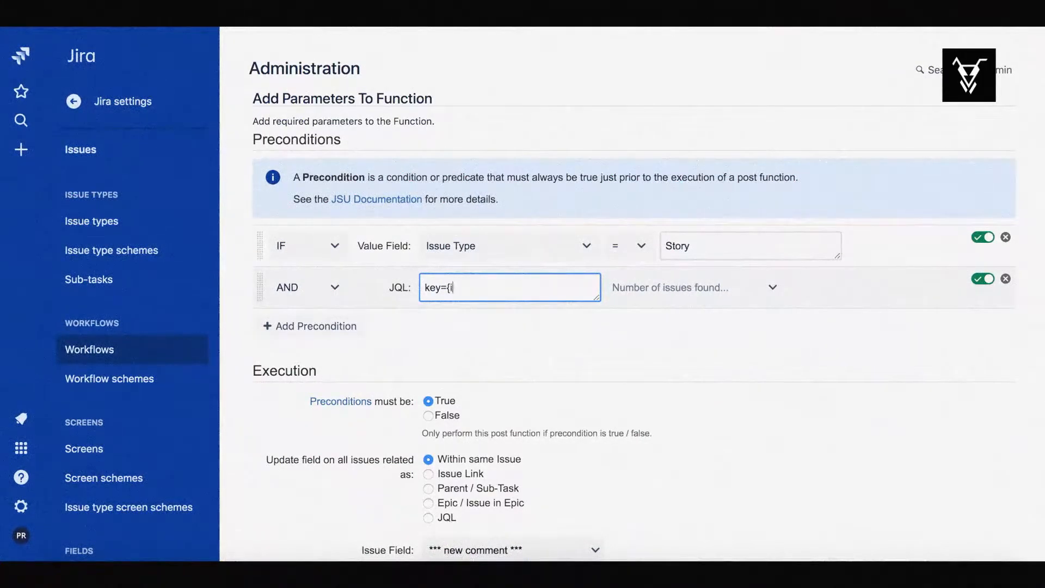
{"action": "type", "text": "ssue.key"}
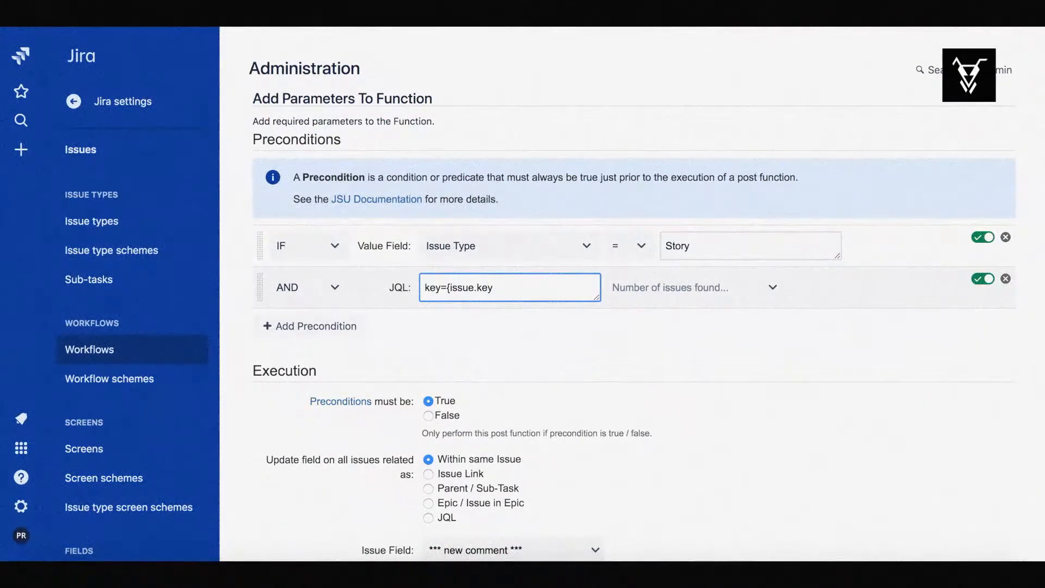
{"action": "type", "text": "}"}
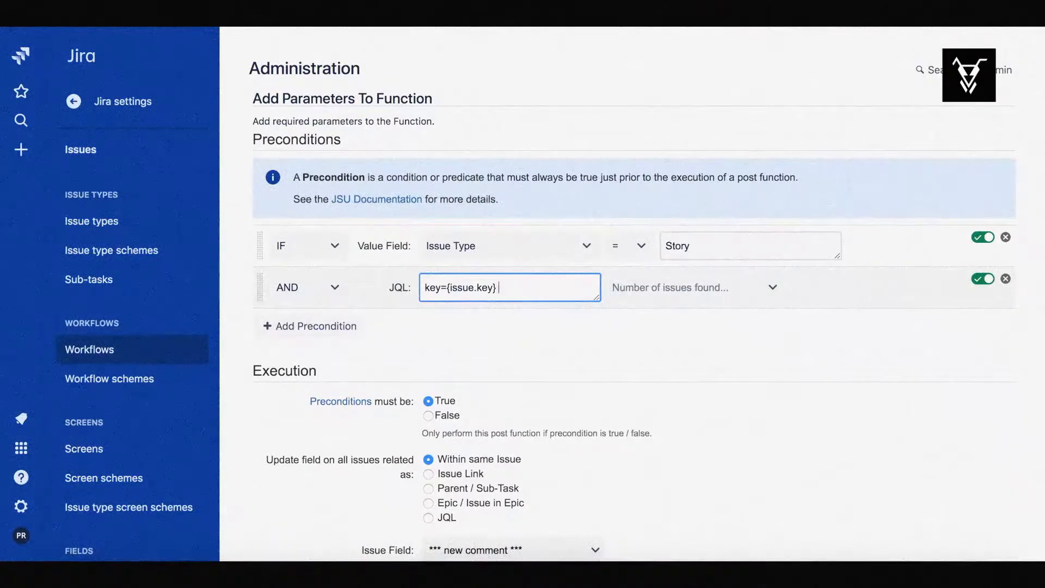
{"action": "type", "text": "AND"}
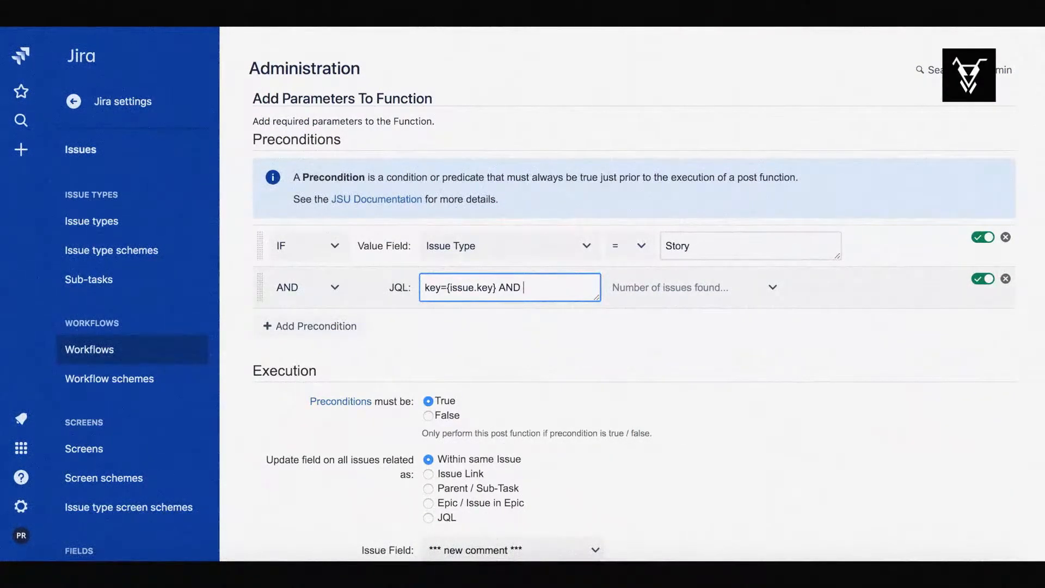
{"action": "type", "text": "summary"}
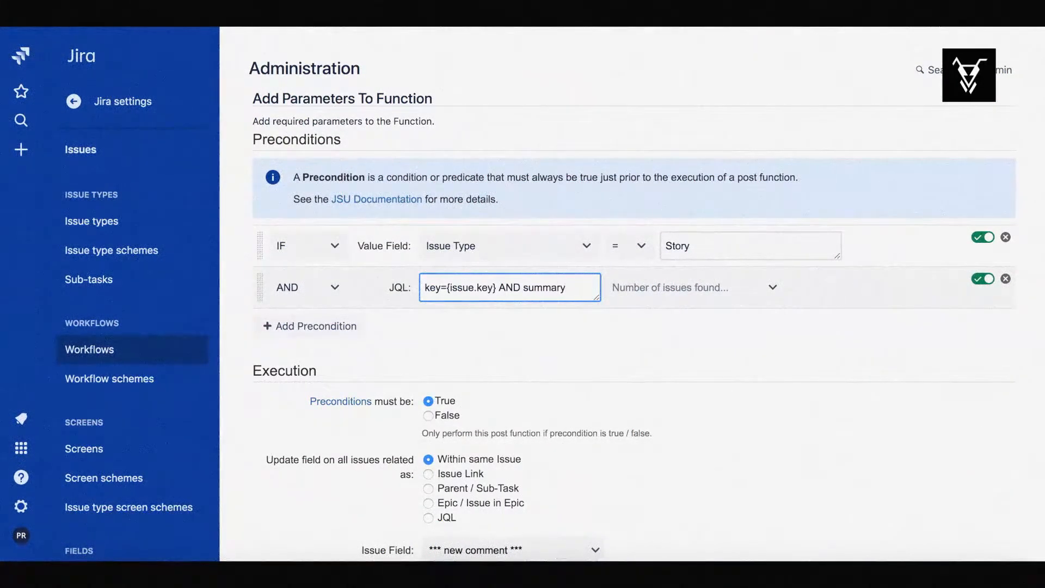
{"action": "type", "text": "~"}
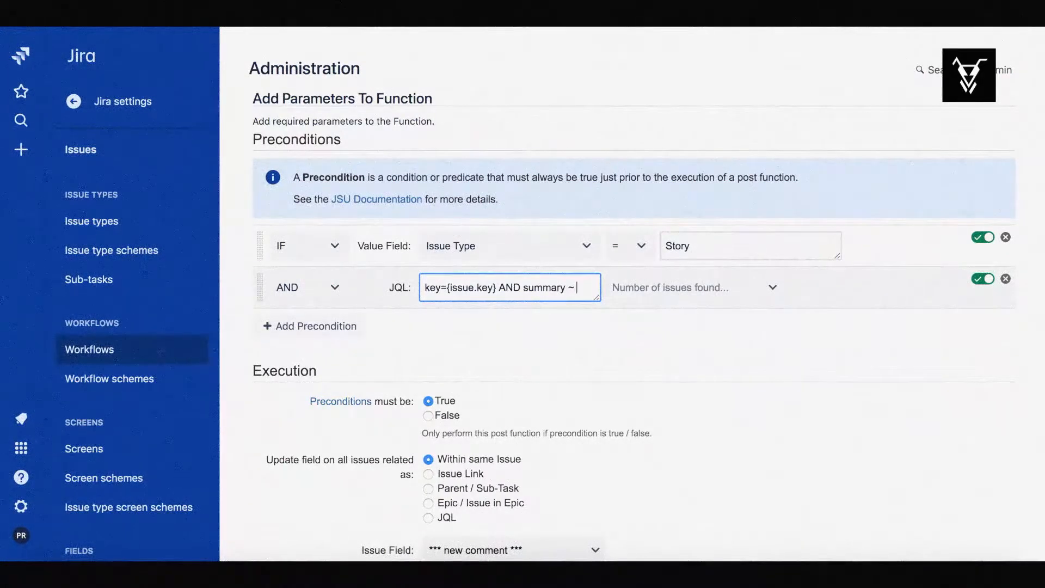
{"action": "type", "text": "budget"}
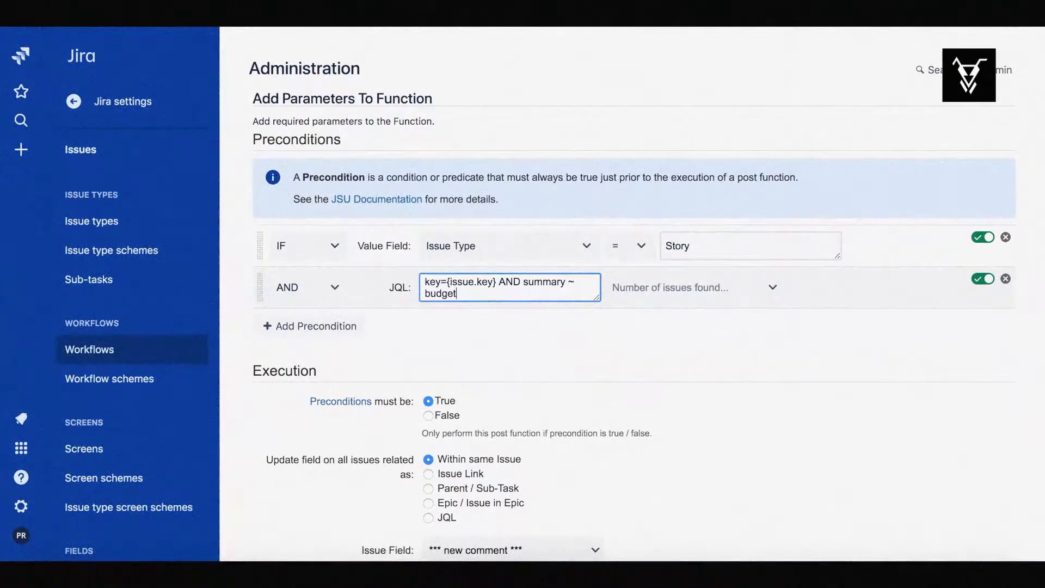
{"action": "left_click", "coordinate": [695, 288]}
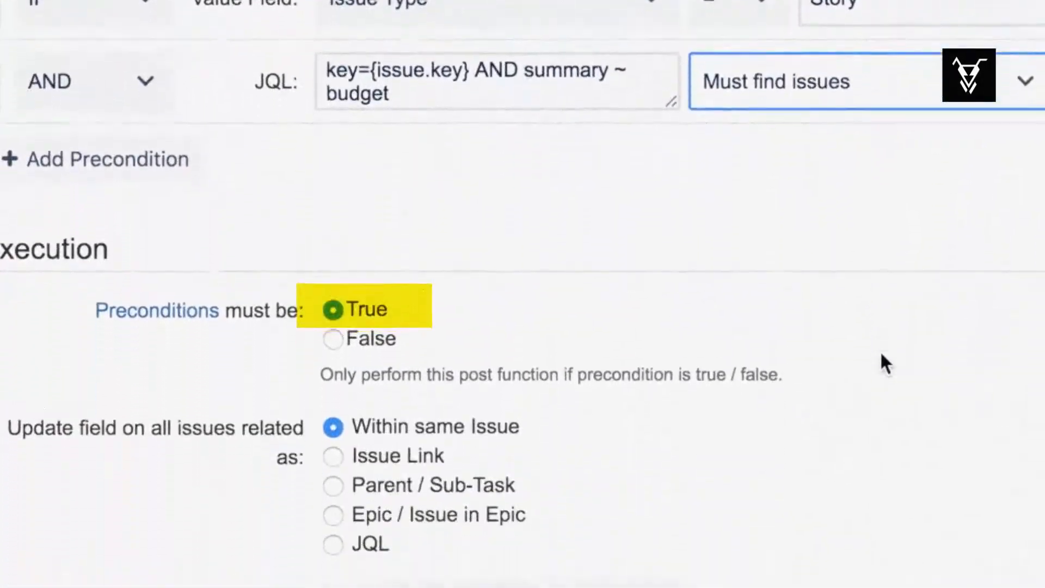
Configure the post function to set Components to Budget and add it.
{"action": "scroll", "scroll_direction": "down", "scroll_amount": 3}
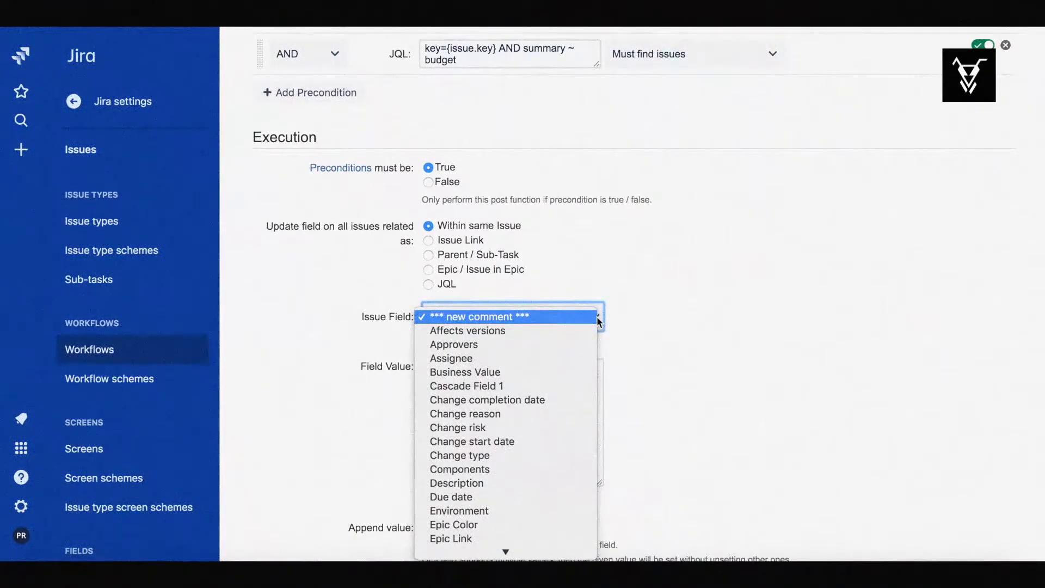
{"action": "left_click", "coordinate": [460, 470]}
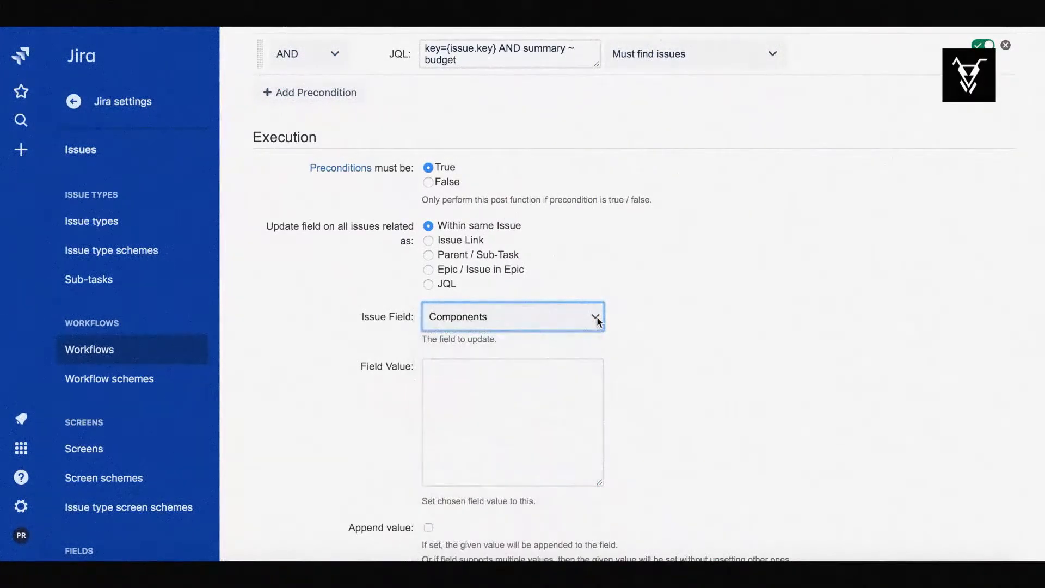
{"action": "left_click", "coordinate": [512, 422]}
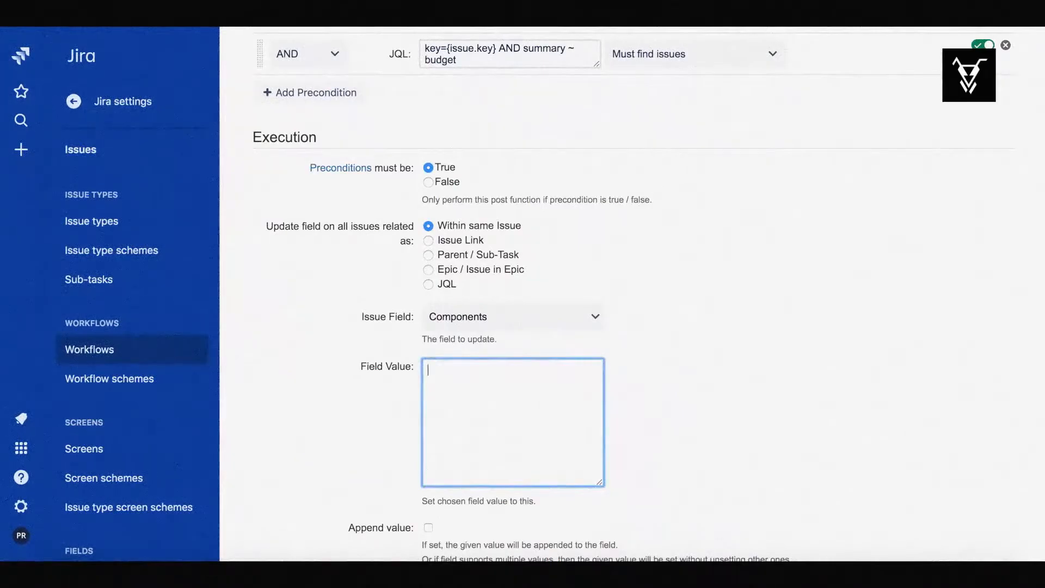
{"action": "type", "text": "Budget"}
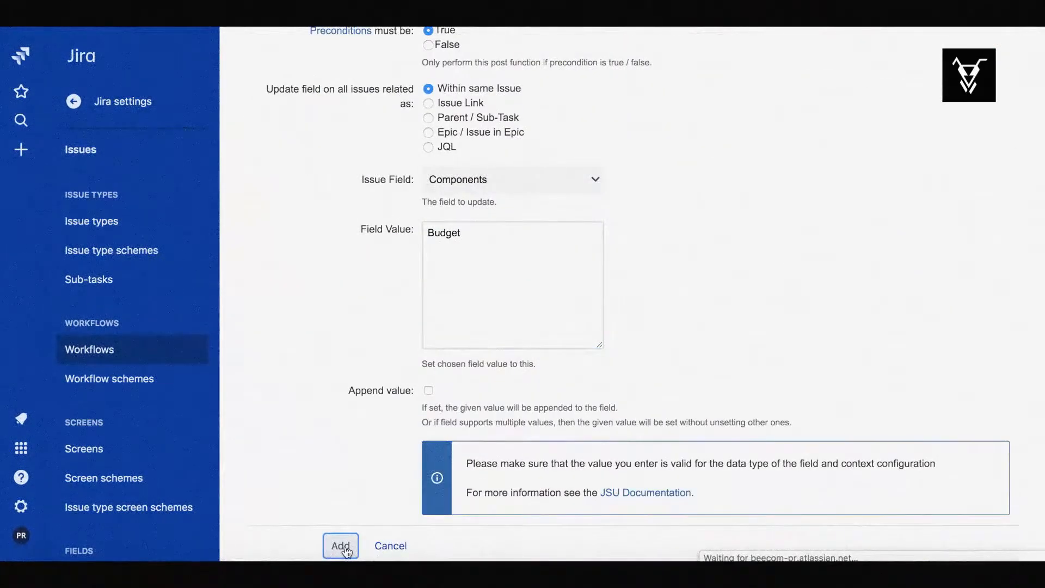
{"action": "left_click", "coordinate": [340, 546]}
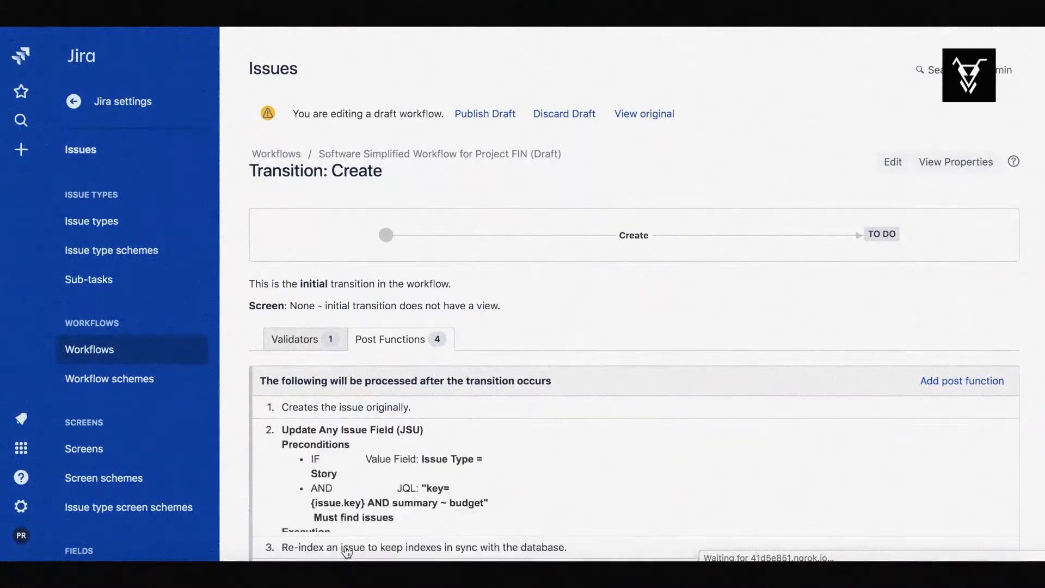
Publish the draft FIN workflow without saving a backup copy.
{"action": "scroll", "scroll_direction": "down", "scroll_amount": 3}
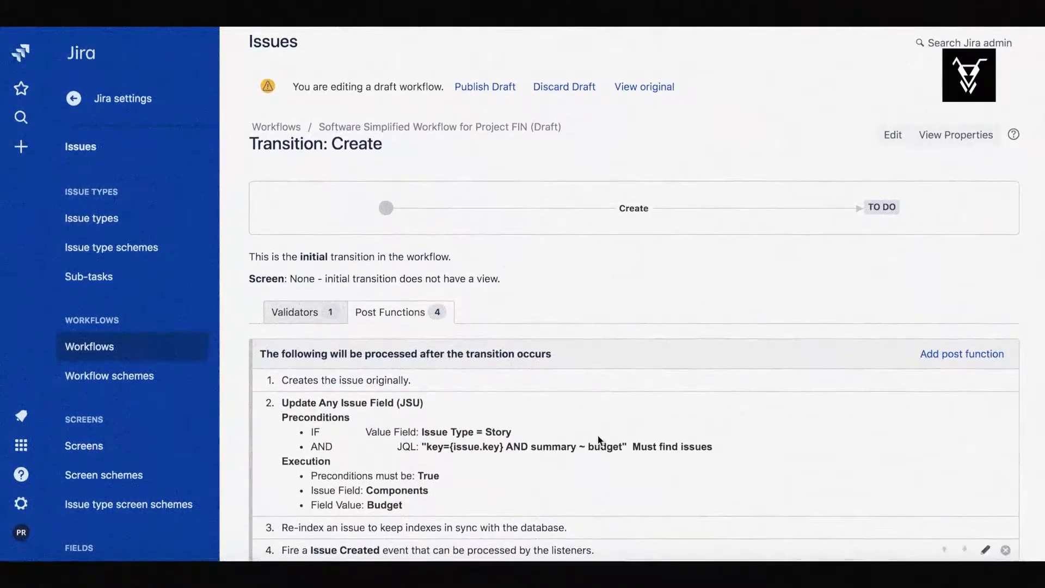
{"action": "left_click", "coordinate": [485, 86]}
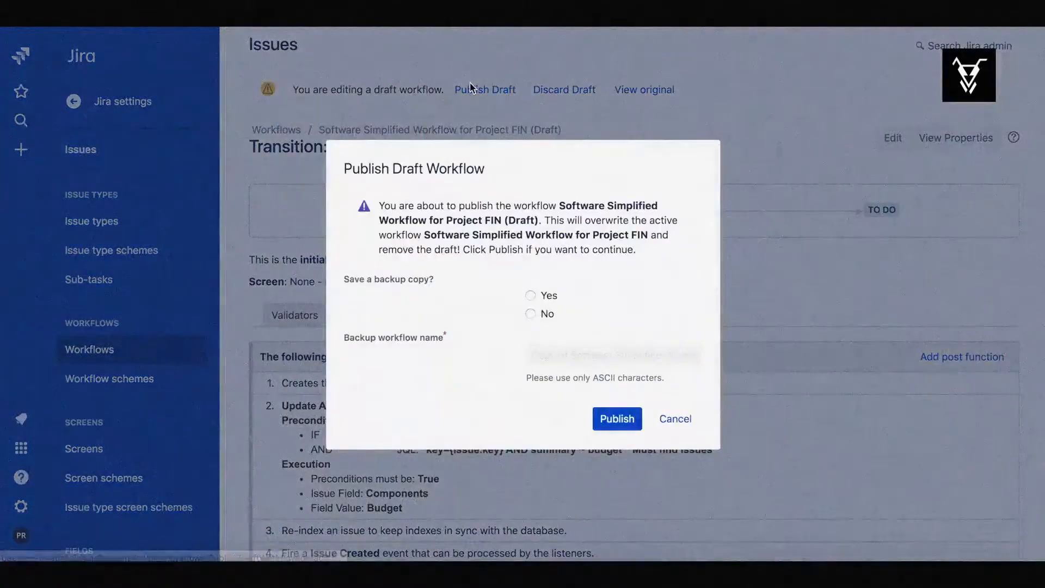
{"action": "left_click", "coordinate": [530, 314]}
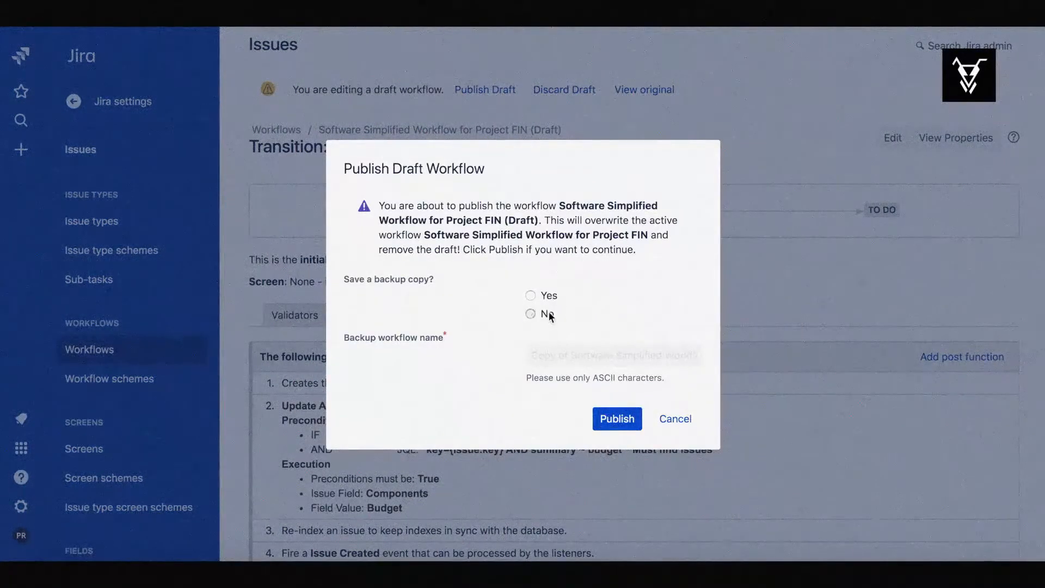
{"action": "left_click", "coordinate": [616, 418]}
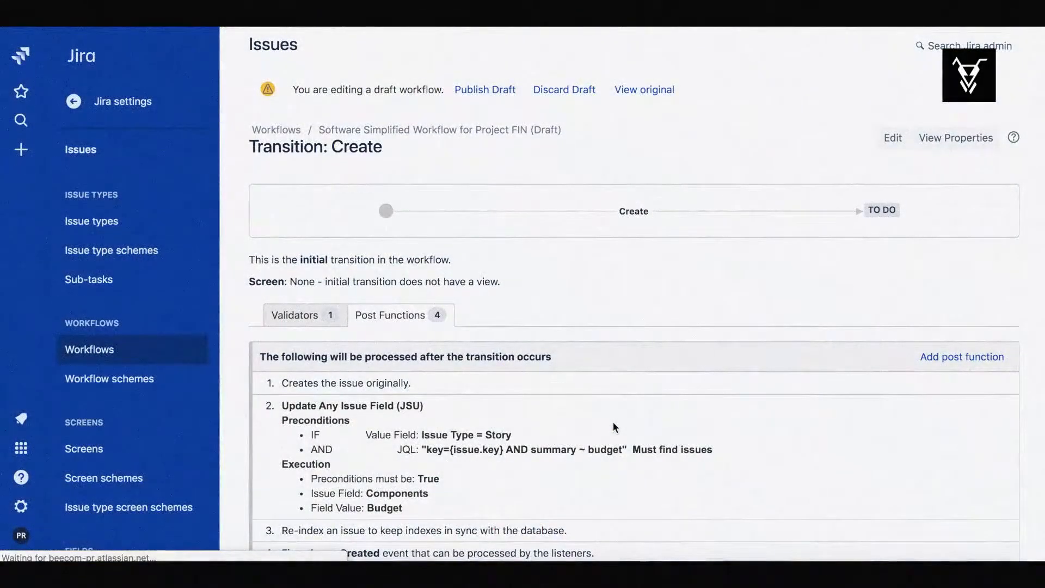
{"action": "left_click", "coordinate": [485, 89]}
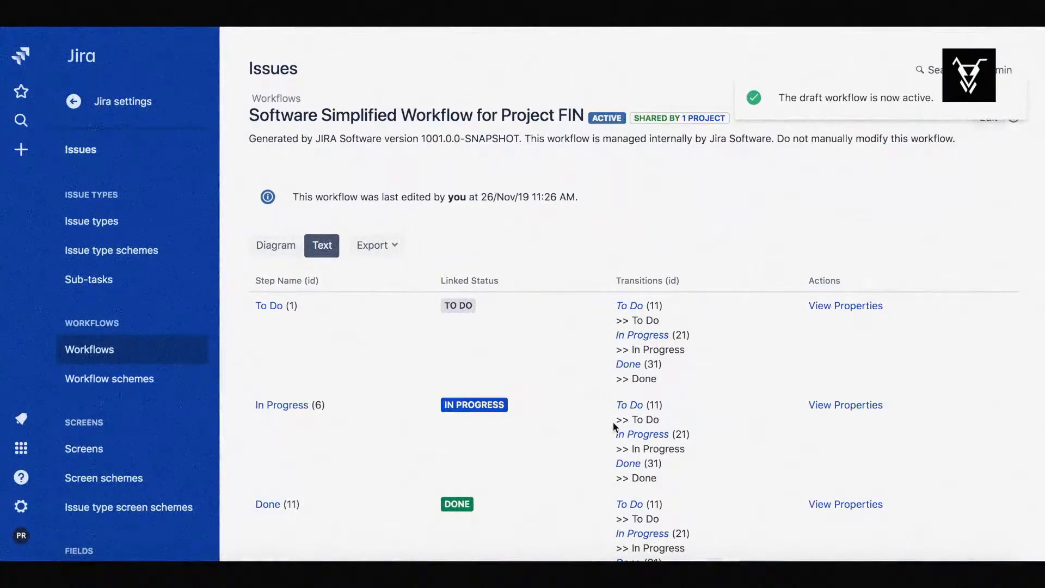
Create a 'Budget for Hardware' issue and open FIN-6 to check its component.
{"action": "left_click", "coordinate": [21, 150]}
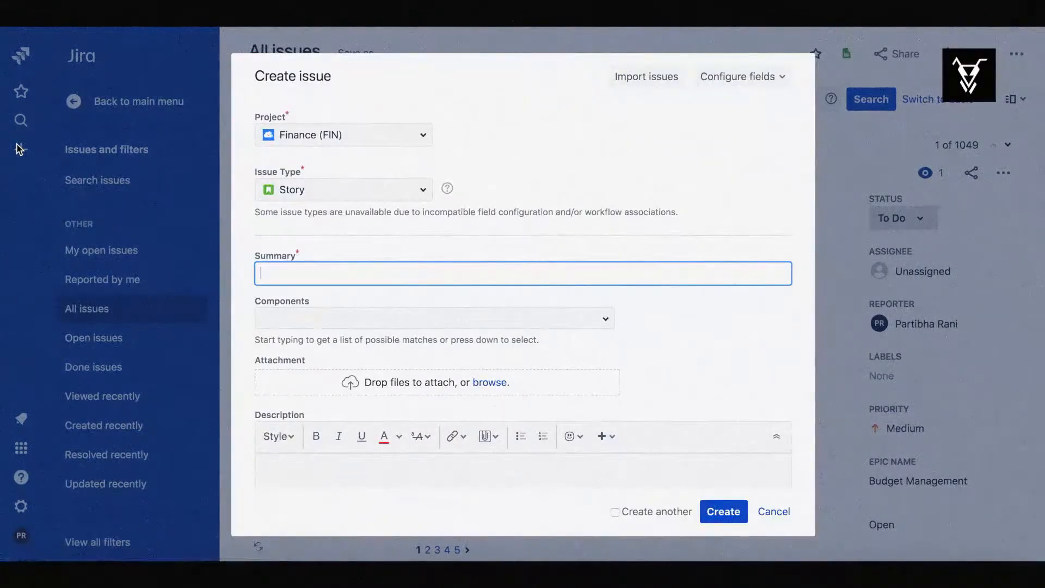
{"action": "type", "text": "B"}
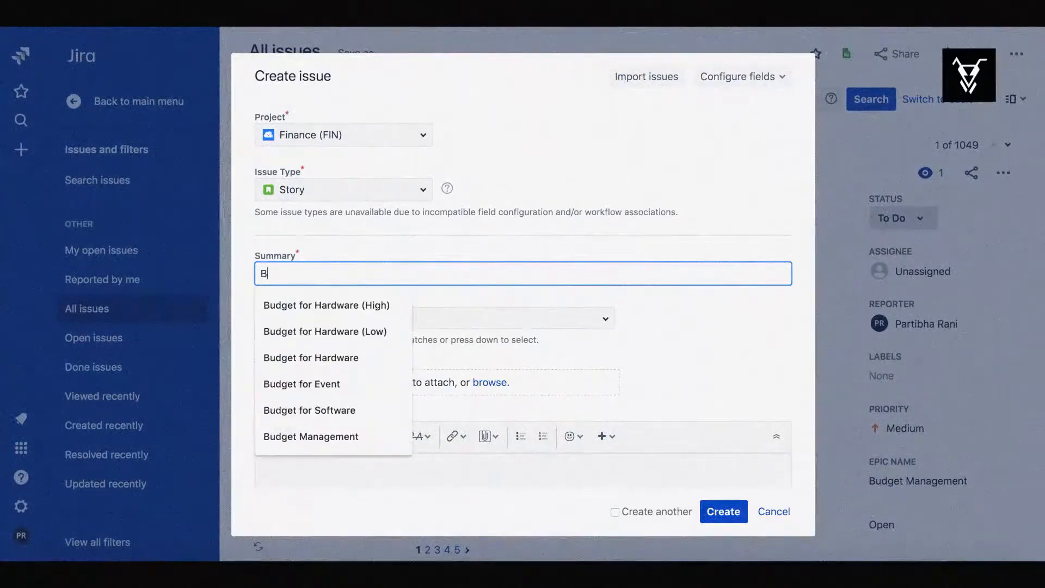
{"action": "type", "text": "ud"}
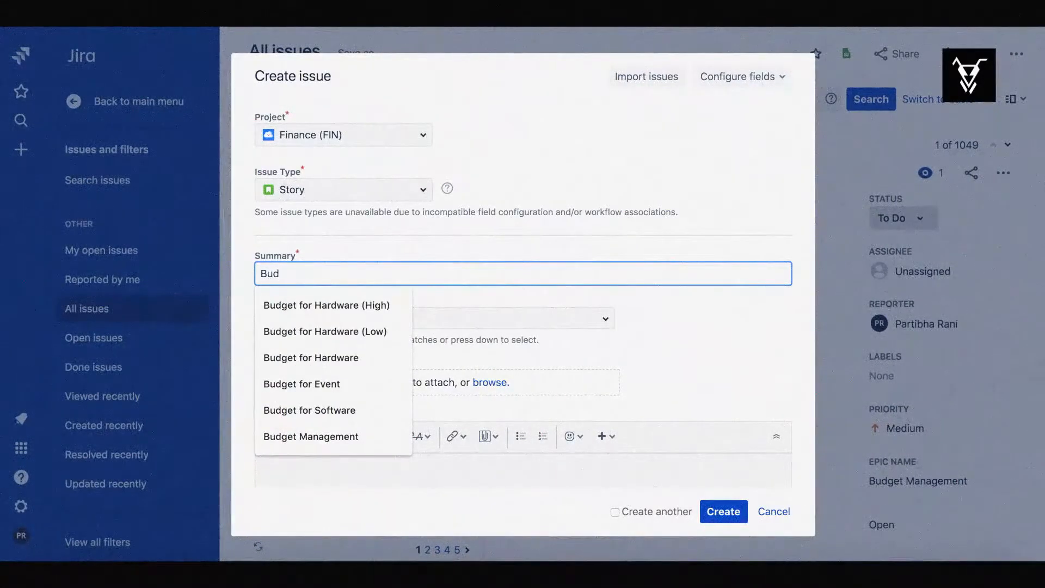
{"action": "left_click", "coordinate": [310, 357]}
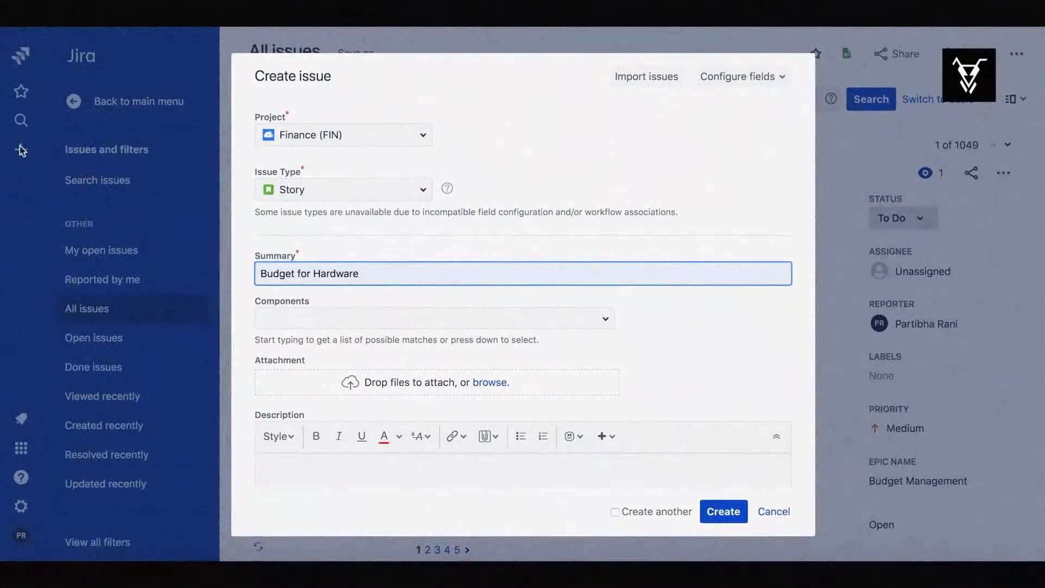
{"action": "left_click", "coordinate": [722, 511]}
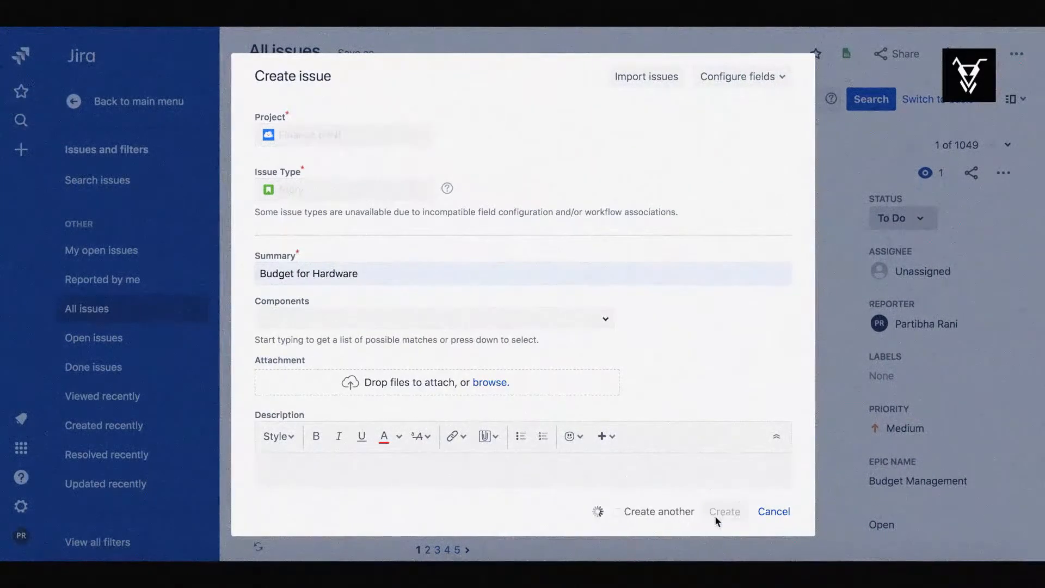
{"action": "left_click", "coordinate": [725, 511]}
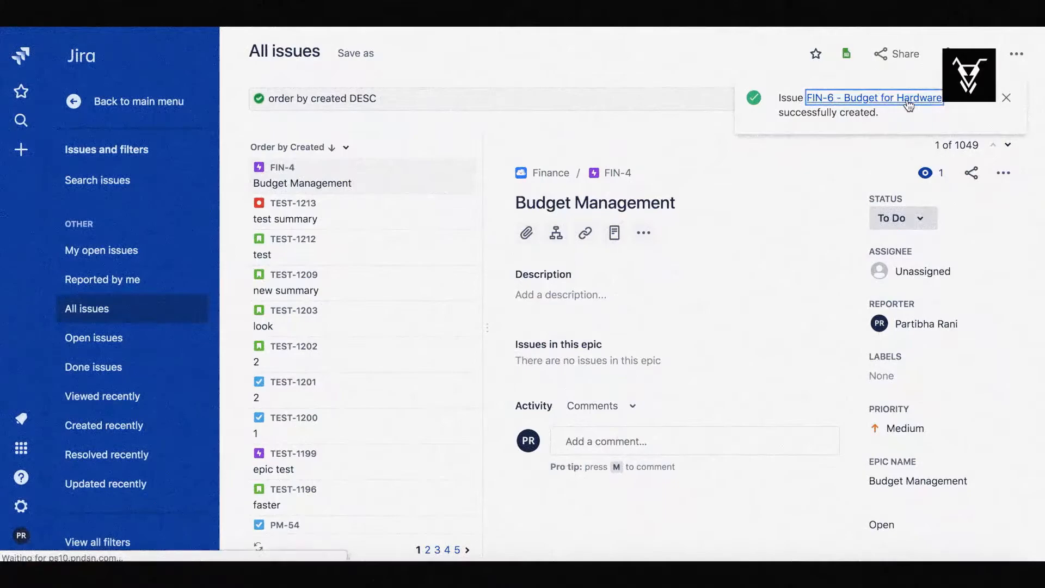
{"action": "left_click", "coordinate": [874, 97]}
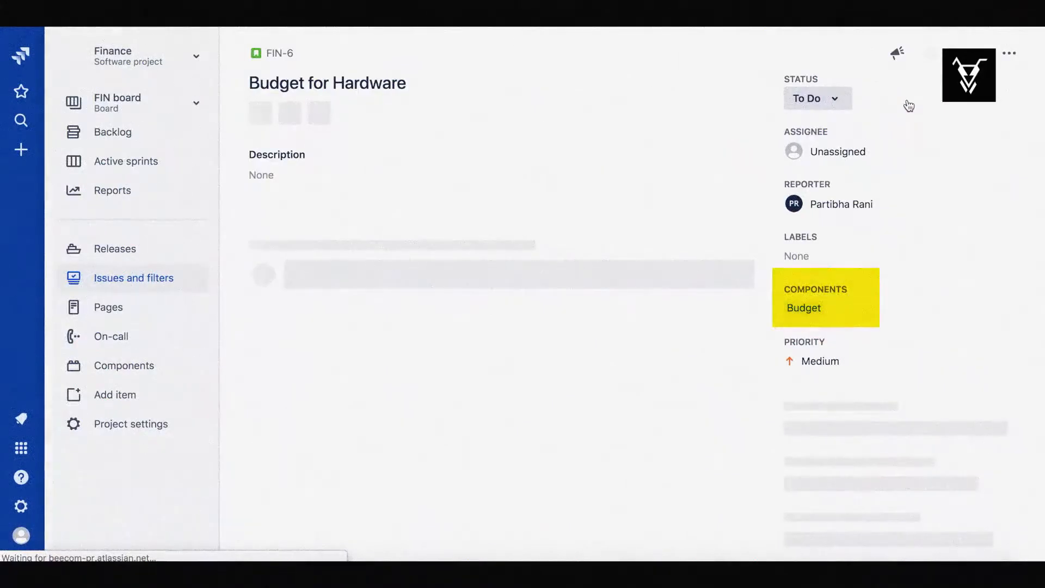